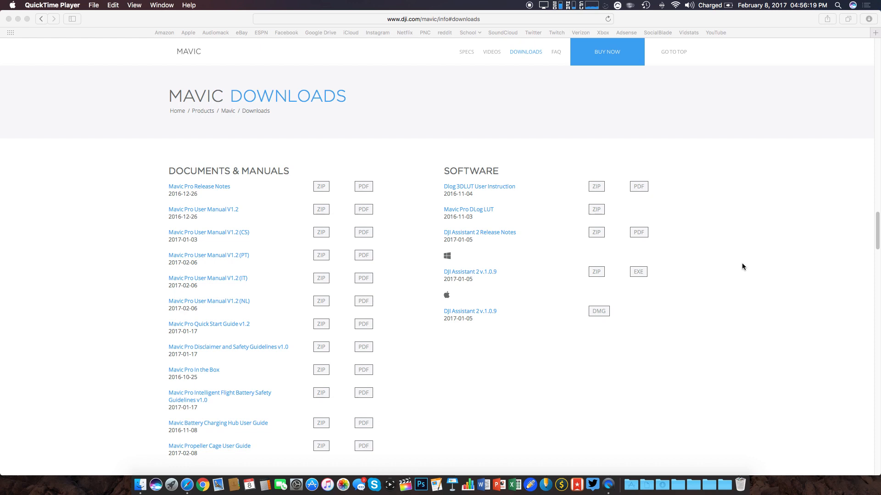
mouse_move(740, 265)
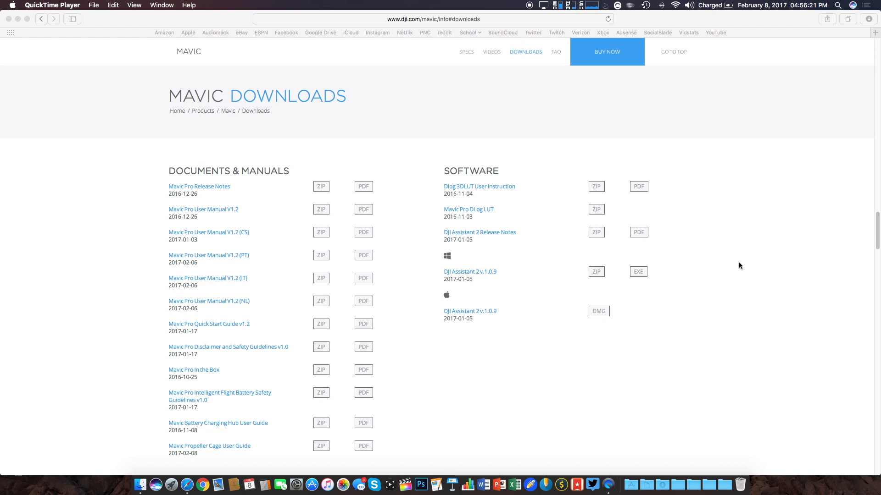
mouse_move(610, 259)
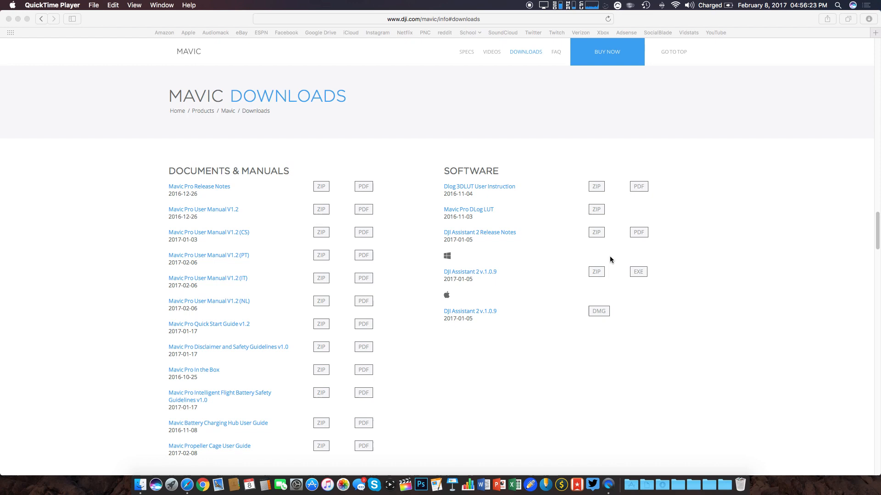
mouse_move(577, 310)
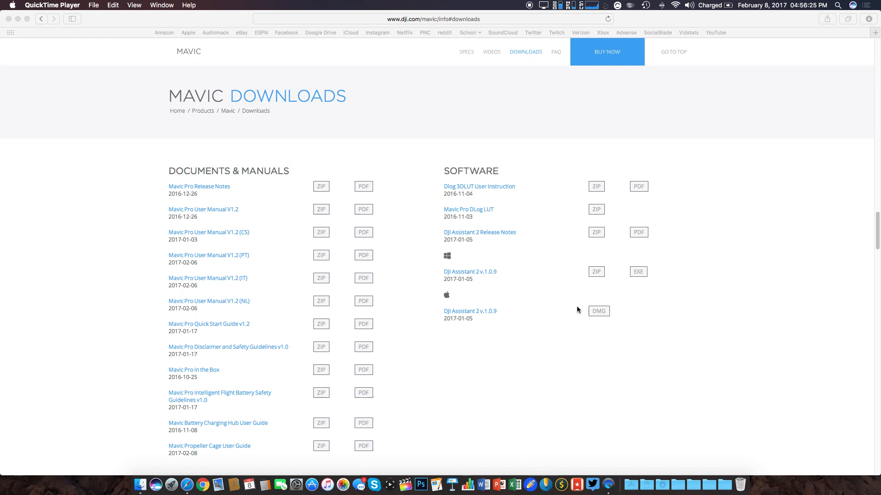
mouse_move(629, 319)
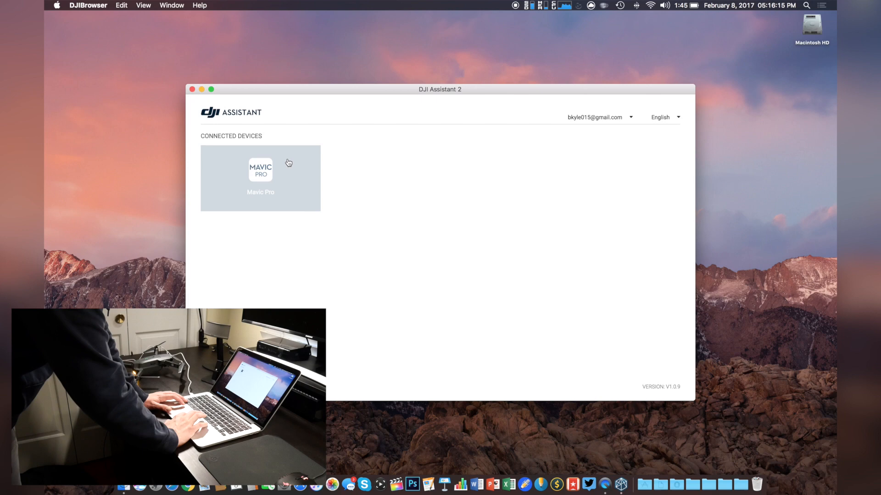
Open the Mavic Pro's Calibration page and step through to tutorial page 3/3
left_click(260, 178)
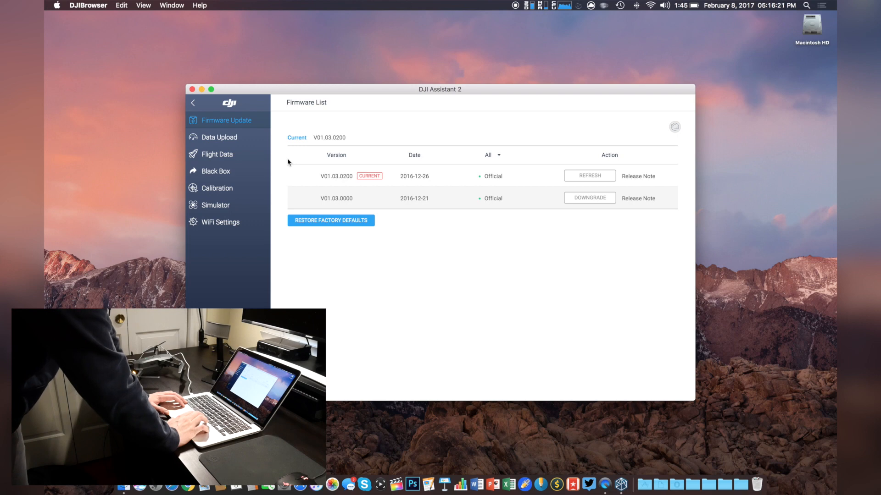
mouse_move(241, 189)
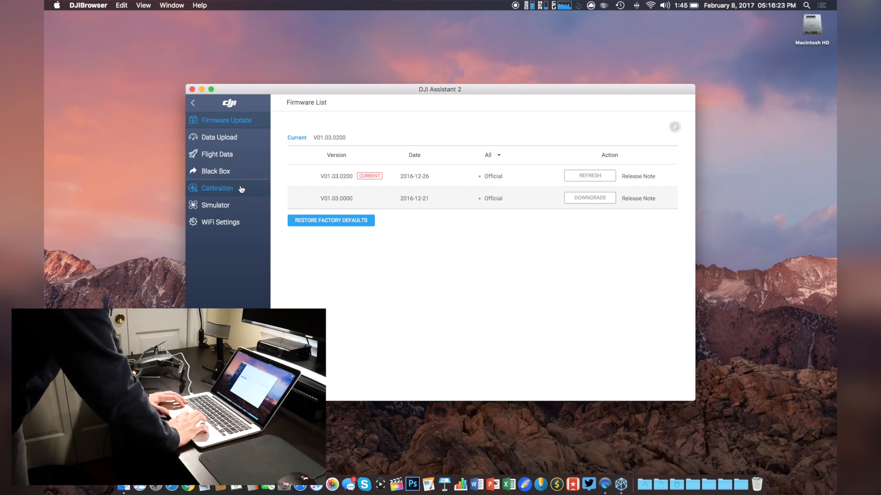
left_click(218, 188)
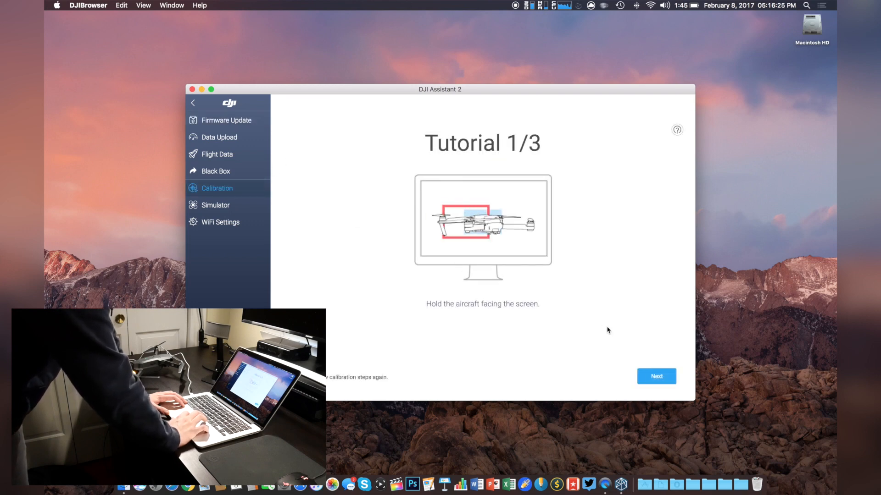
left_click(655, 376)
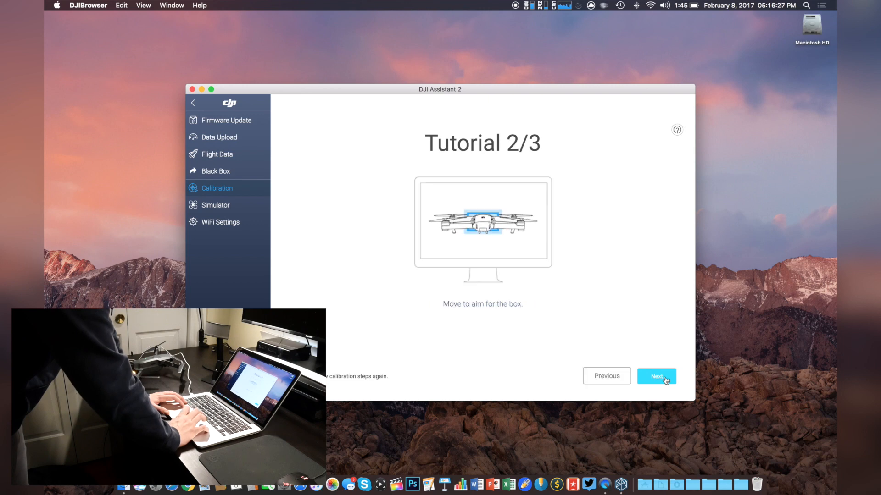
left_click(655, 375)
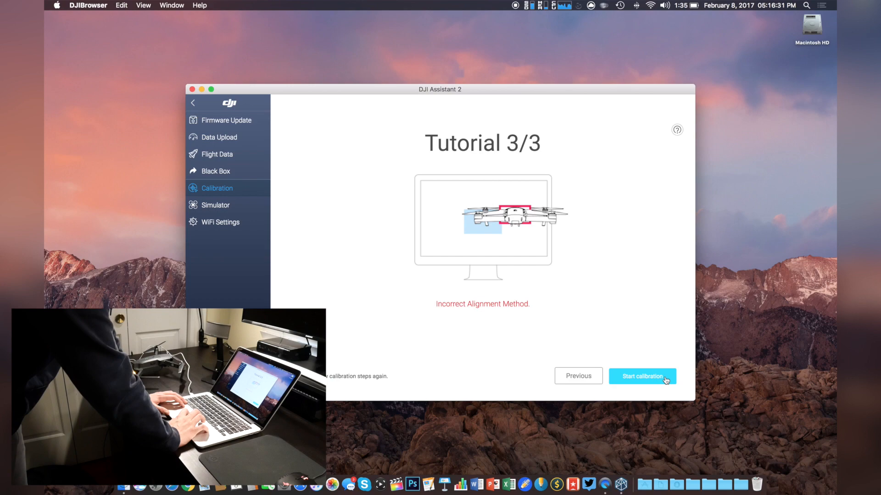
Calibrate the forward vision cameras, then start the downward camera calibration
left_click(642, 376)
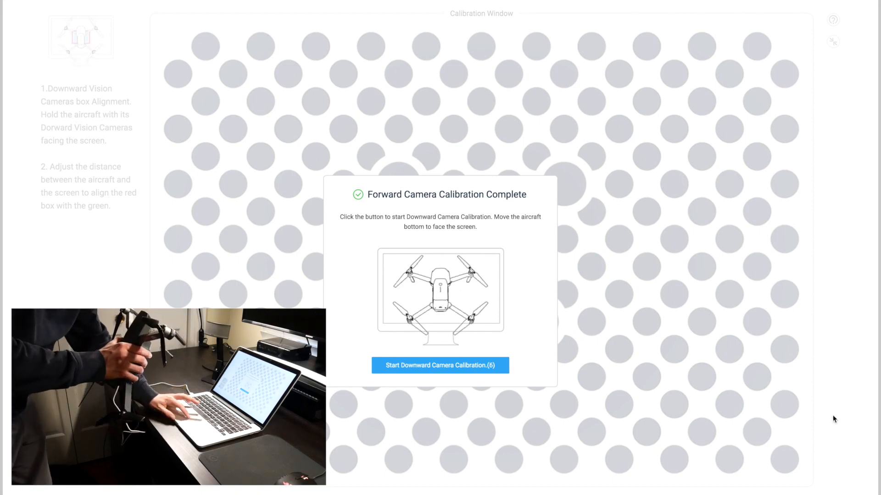
left_click(440, 366)
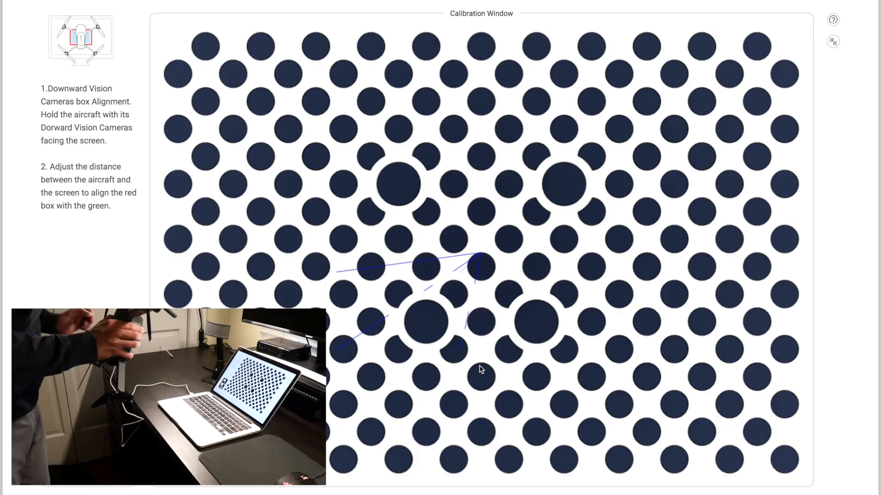